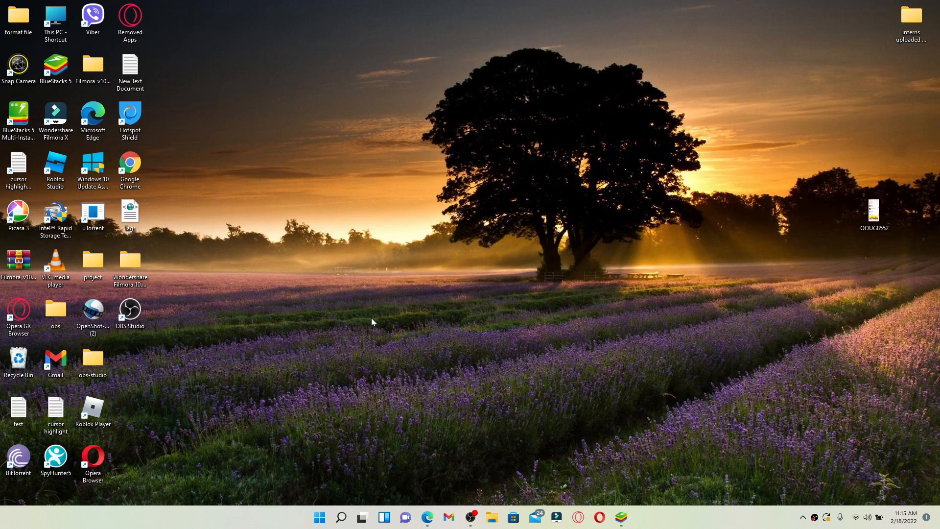
- Launch the web browser from the desktop taskbar
left_click(427, 517)
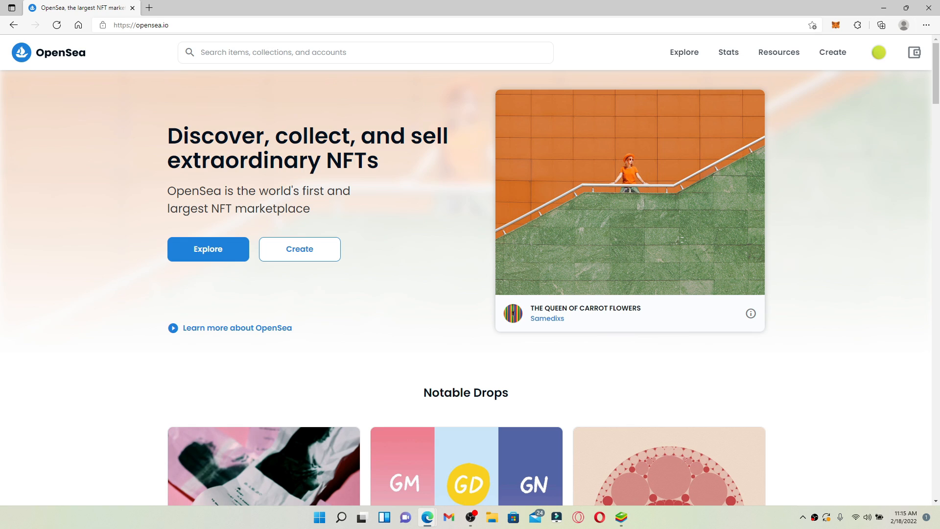
mouse_move(906, 144)
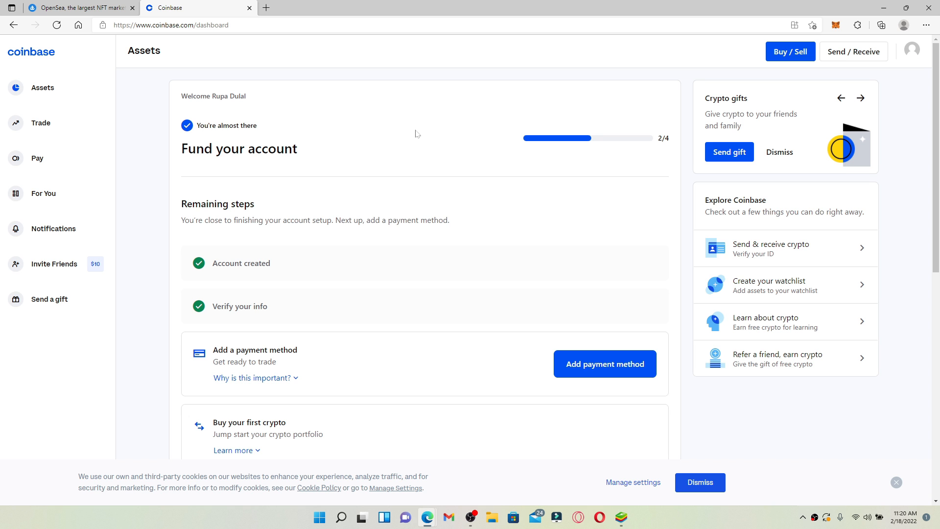
mouse_move(719, 76)
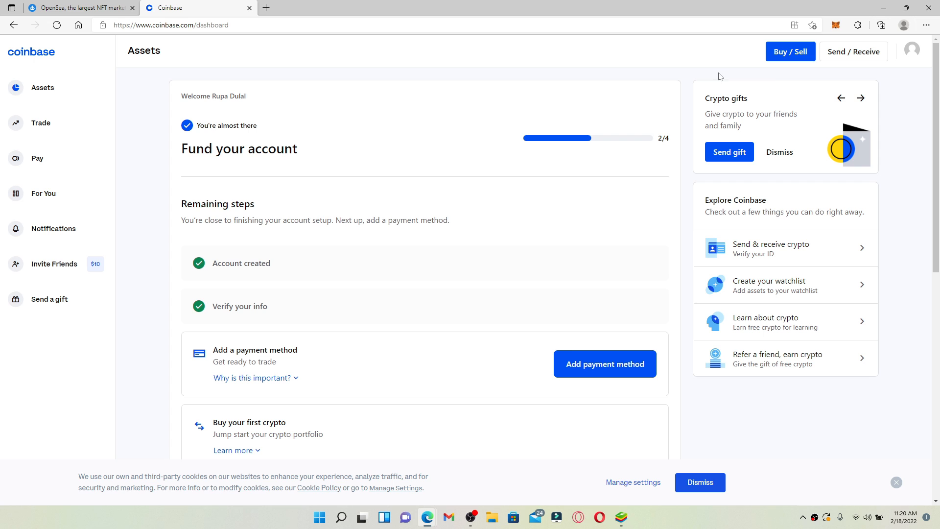
mouse_move(790, 51)
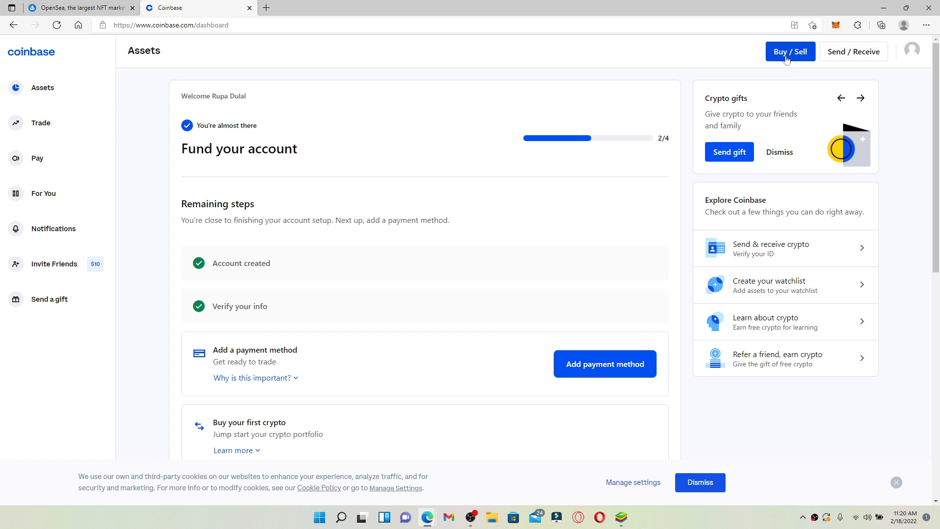
left_click(789, 51)
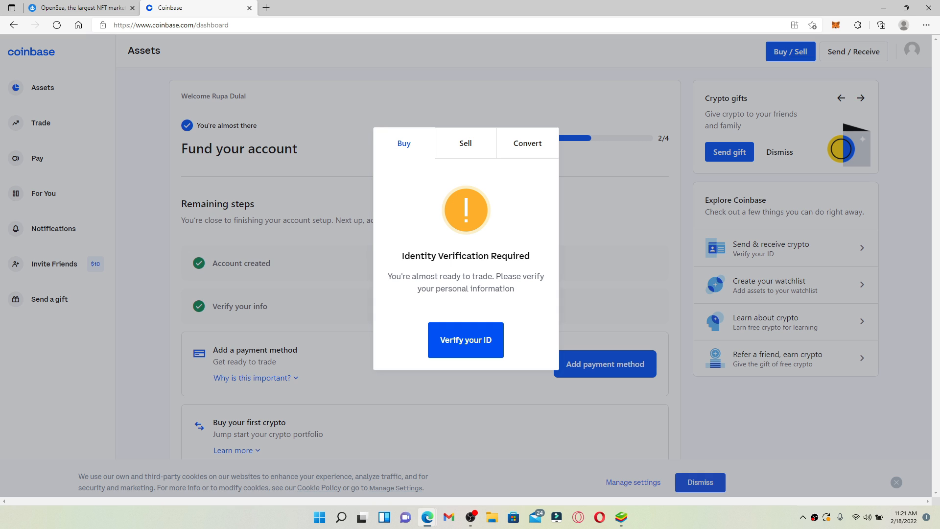
mouse_move(524, 309)
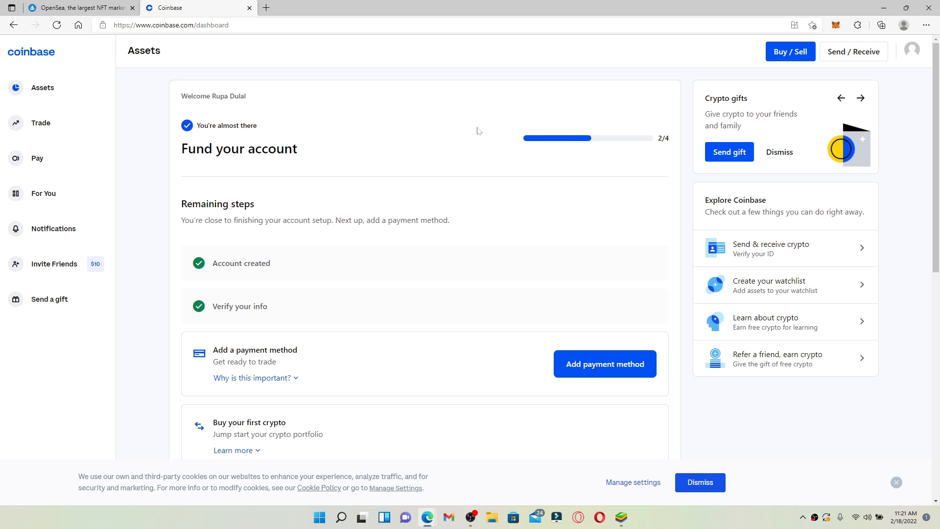
- Connect a wallet with a $0.00 balance and open Explore > All NFTs
left_click(78, 7)
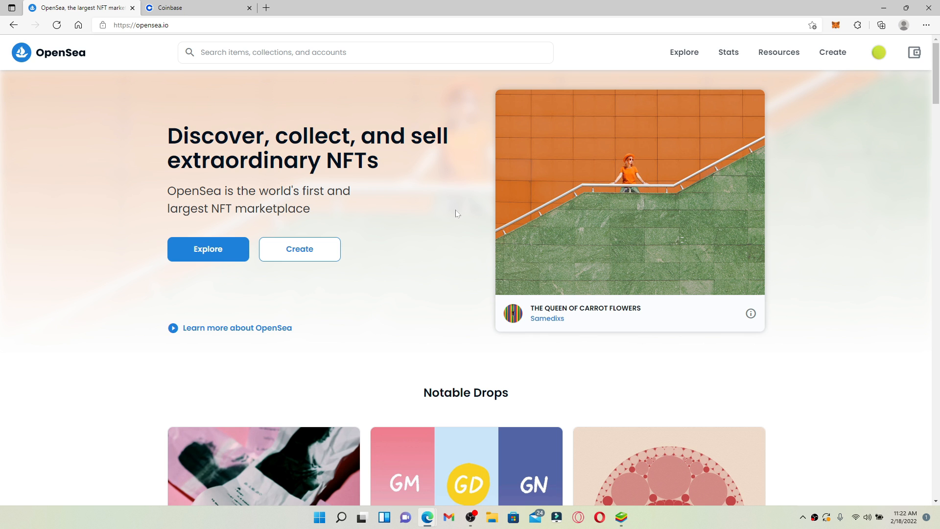
left_click(914, 52)
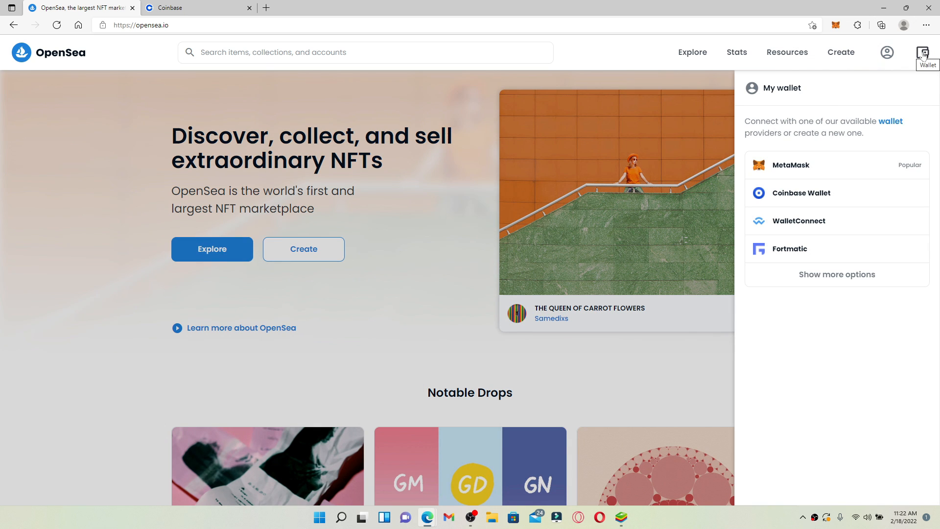
mouse_move(809, 221)
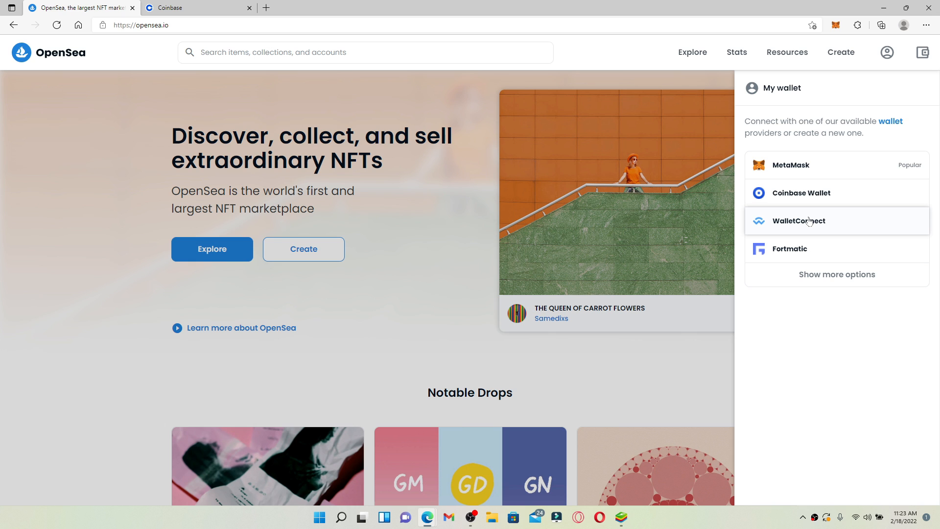
mouse_move(786, 164)
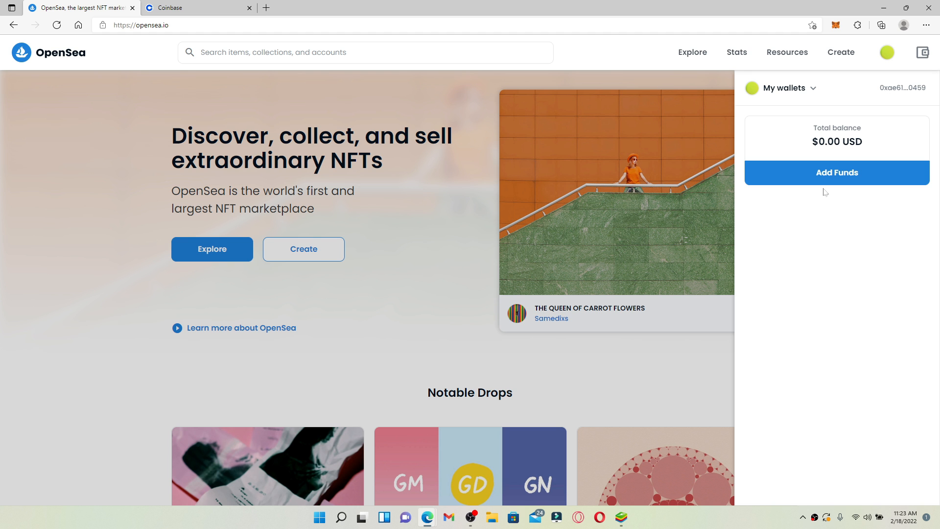
left_click(692, 52)
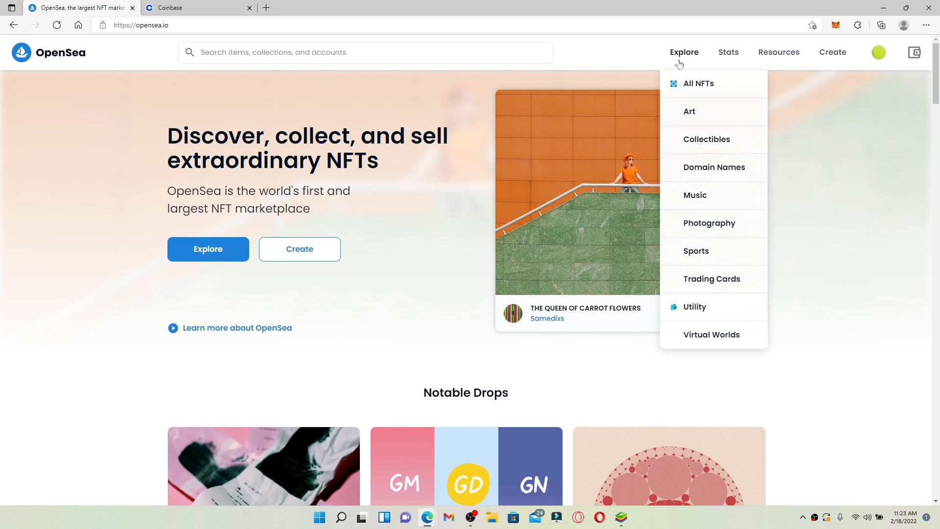
left_click(697, 84)
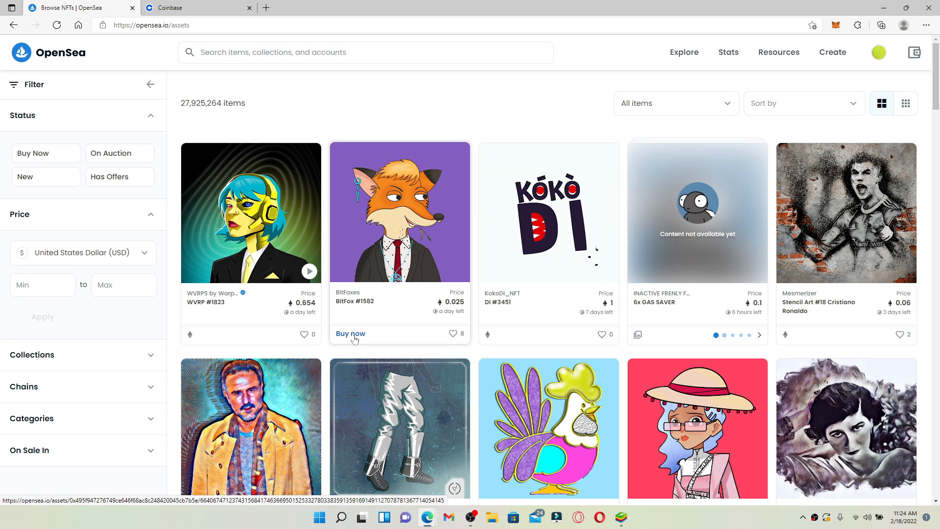
- Buy now on BitFox #1582 at 0.025 ETH and accept the Terms of Service
left_click(350, 333)
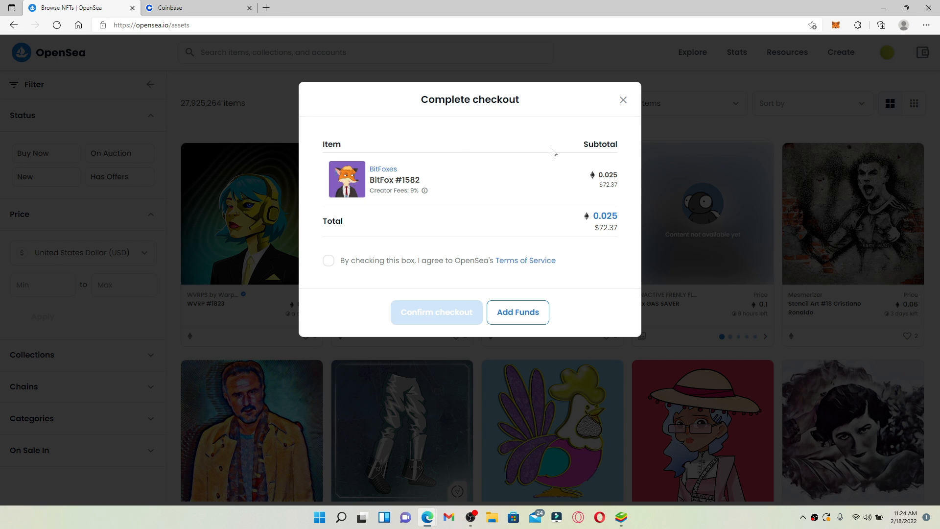
mouse_move(532, 182)
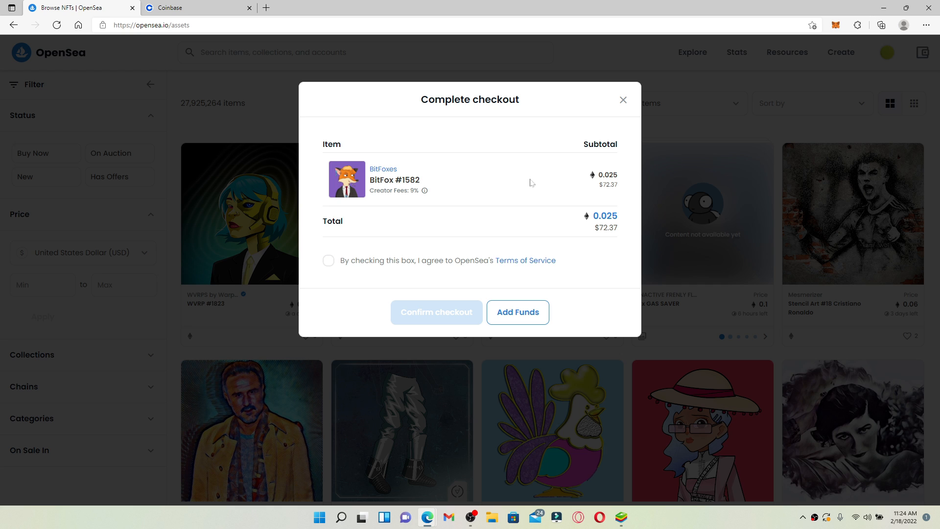
left_click(328, 260)
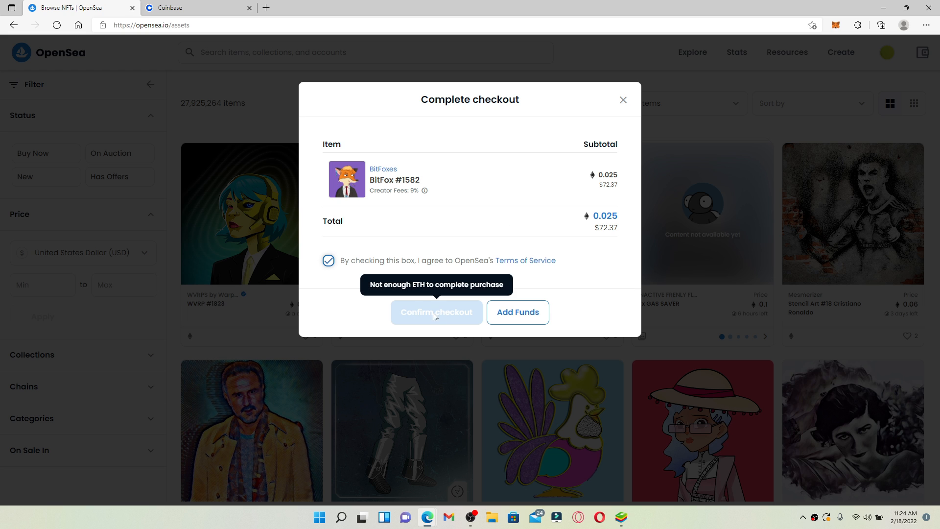
mouse_move(465, 217)
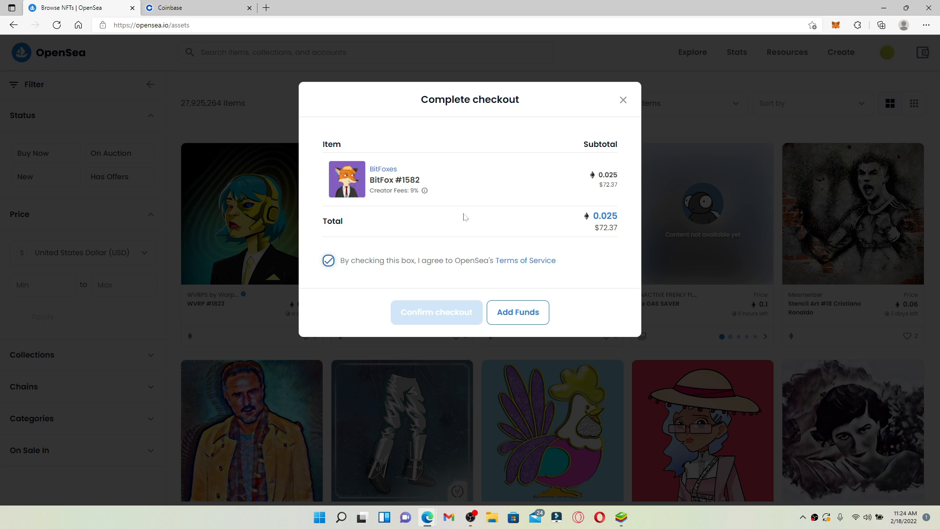
mouse_move(630, 319)
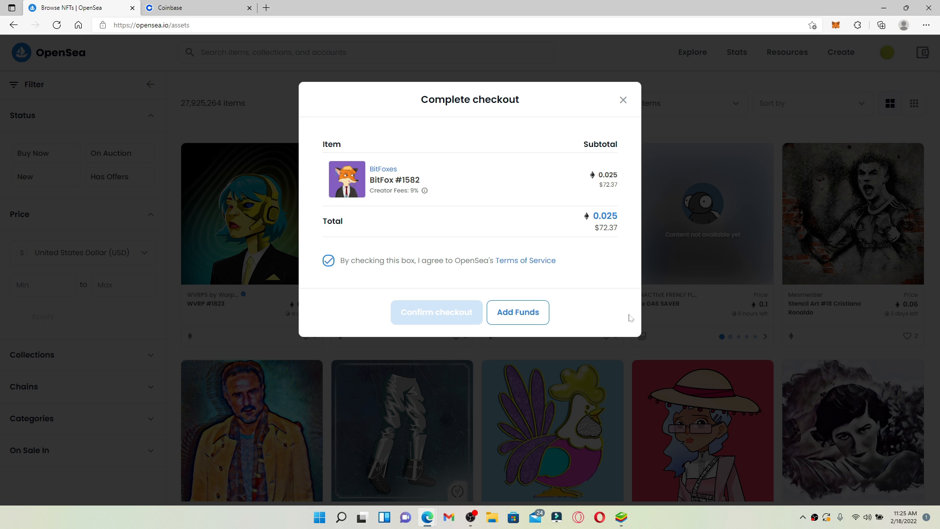
mouse_move(846, 17)
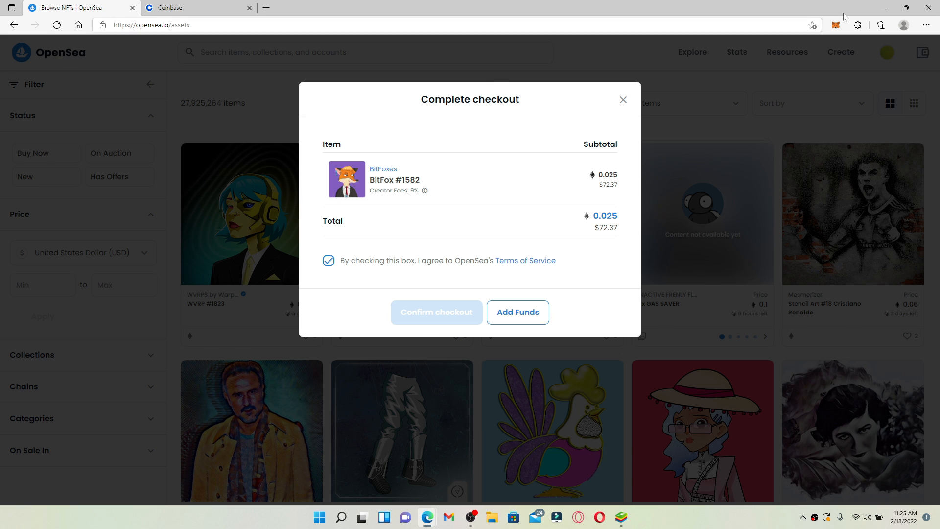